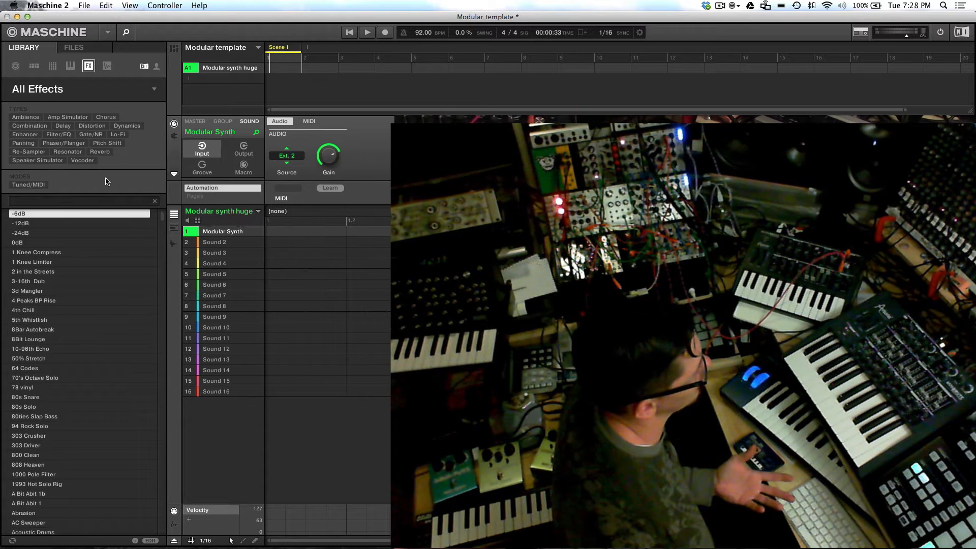
Show the Modular synth huge group's plug-in slots instead of the Modular Synth sound's input settings.
left_click(223, 121)
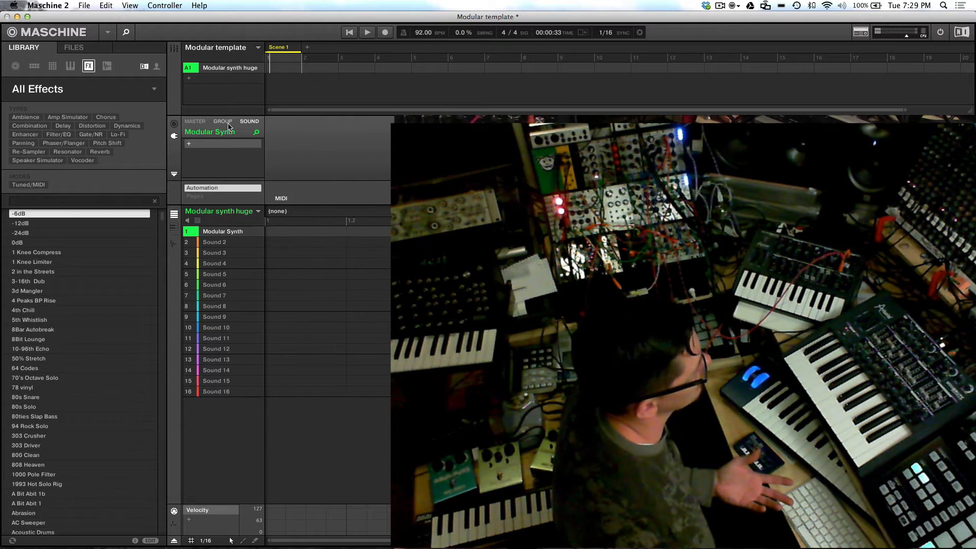
Load Guitar Rig 5 into the empty group FX slot with its Tuner visible.
left_click(223, 121)
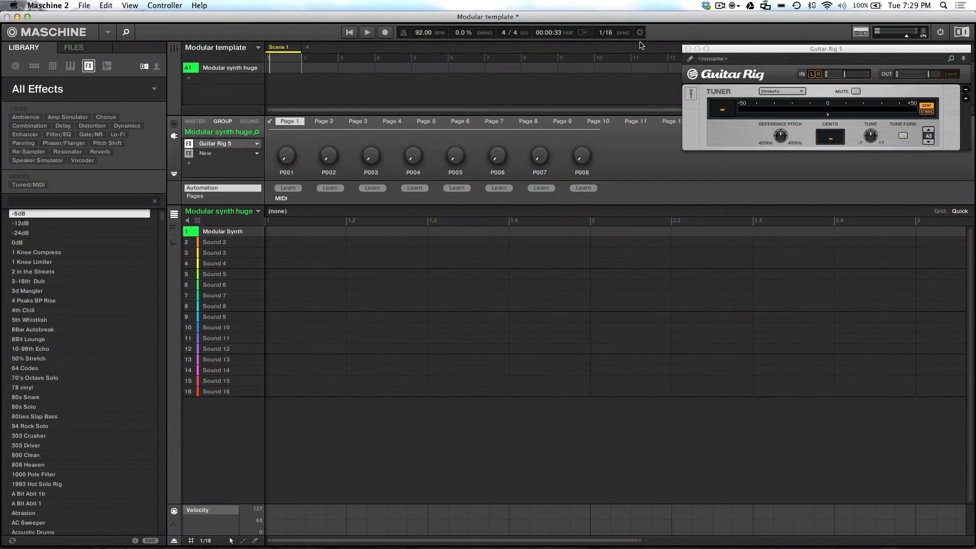
mouse_move(717, 47)
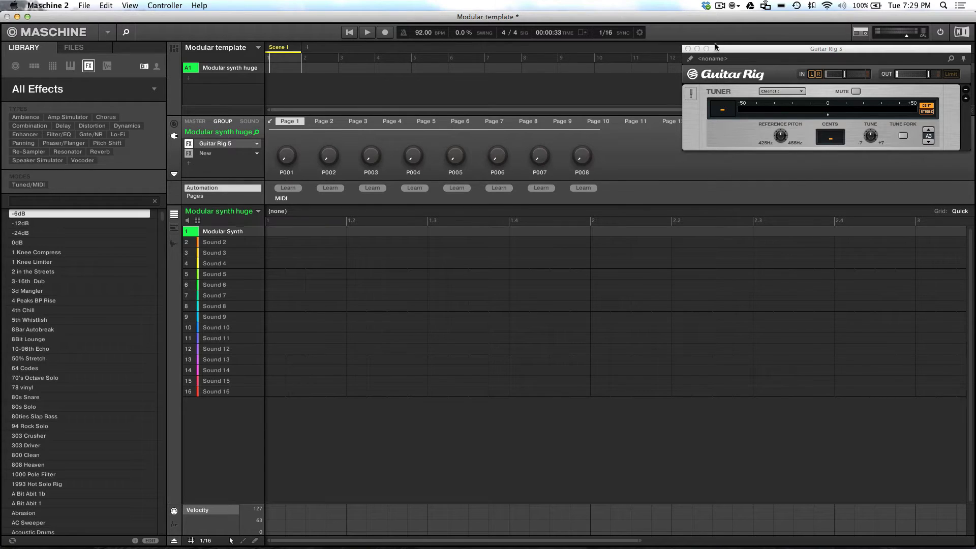